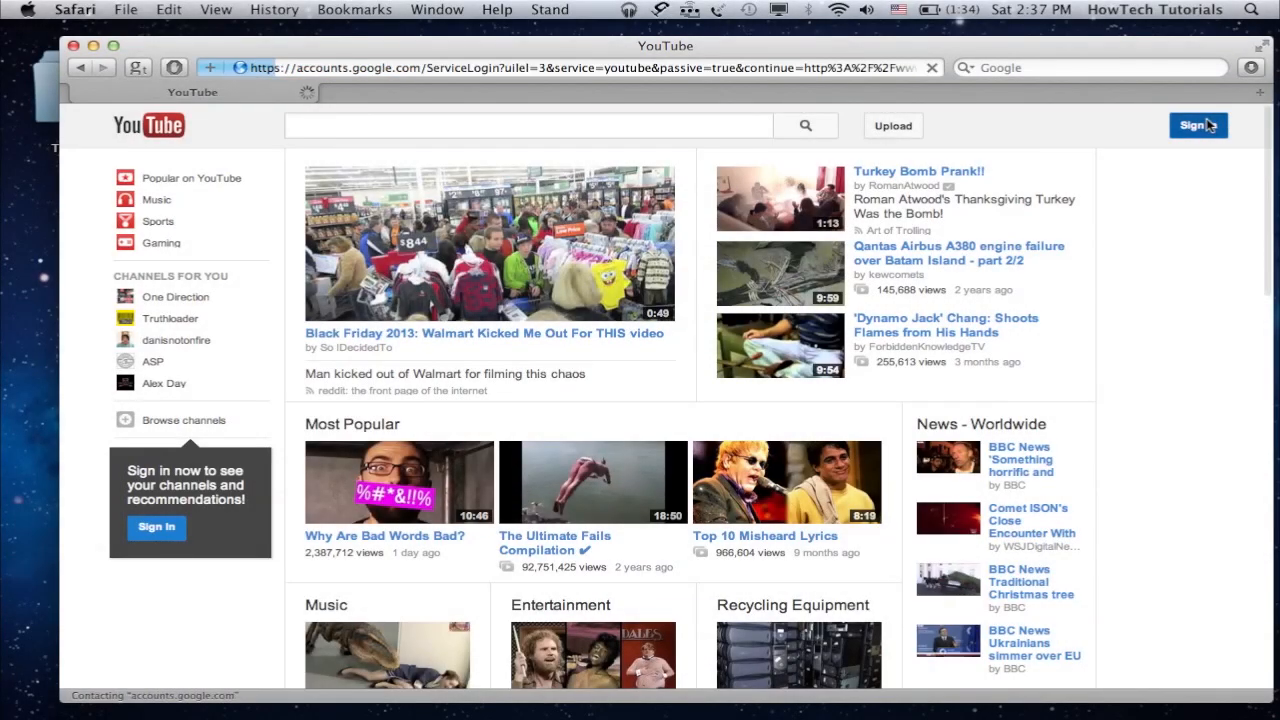
Reach the Google sign-in page from the Sign in button on the YouTube homepage.
click(1196, 124)
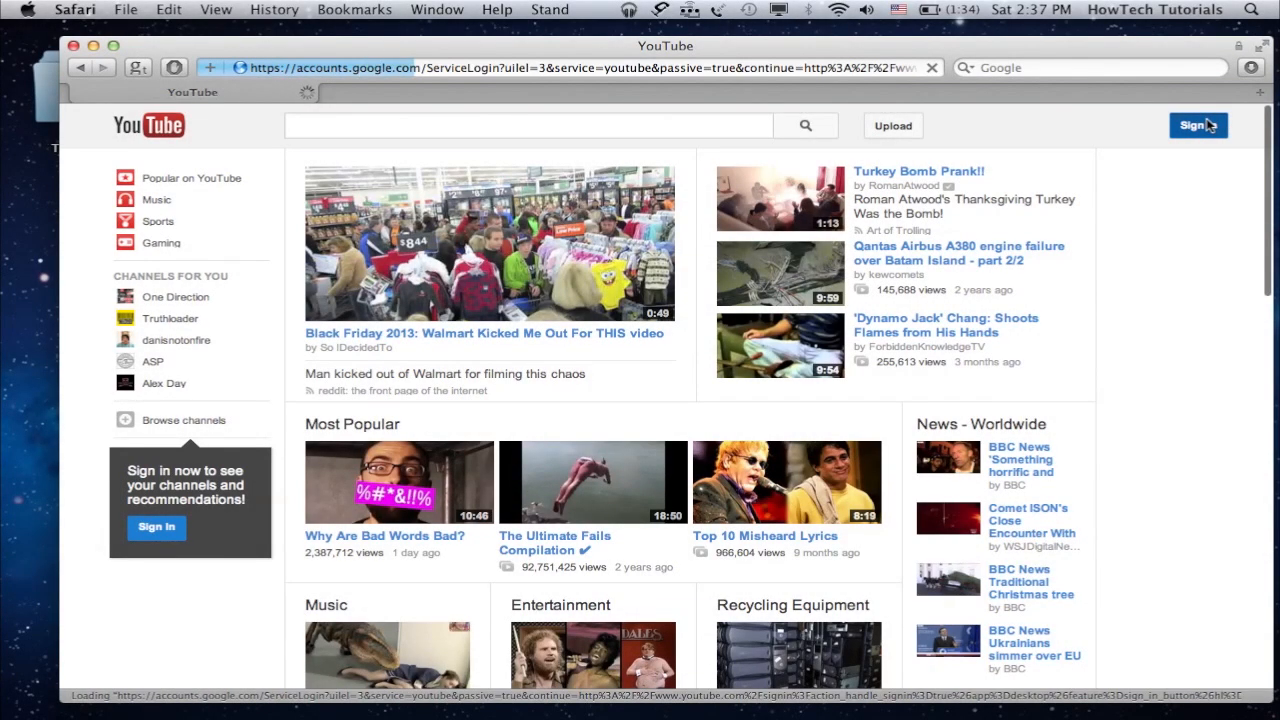
click(1196, 124)
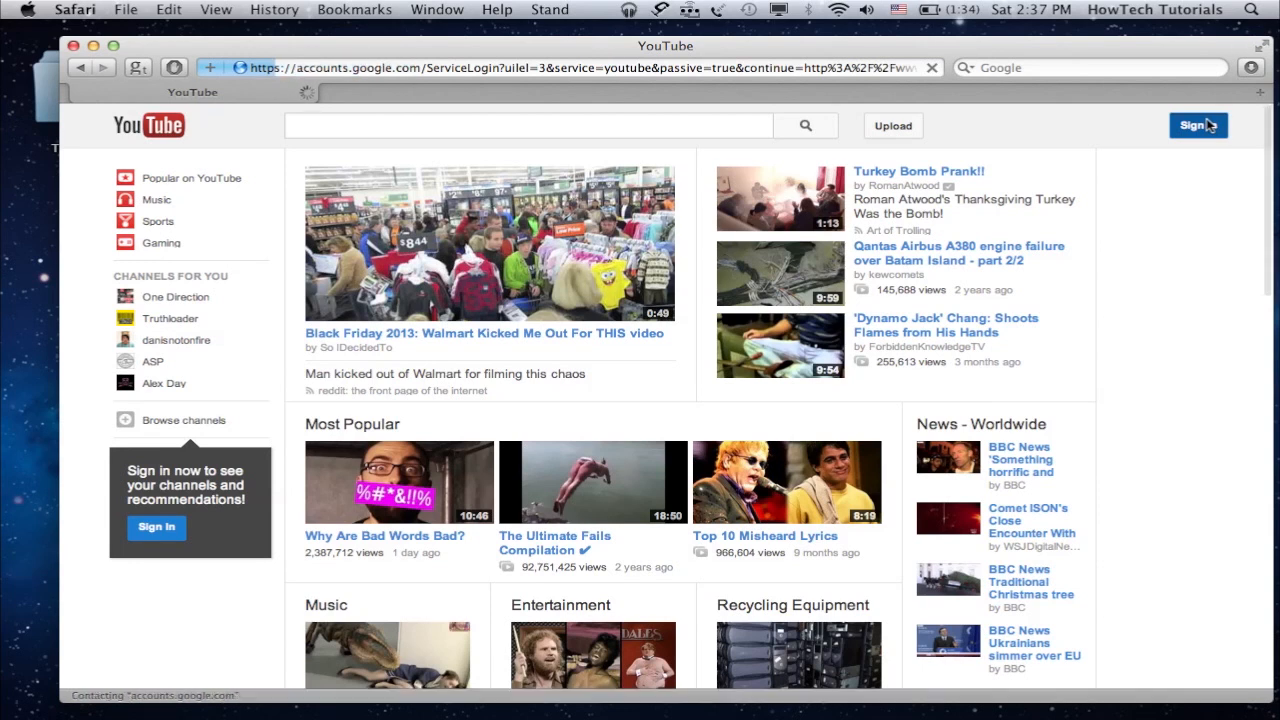
click(1196, 124)
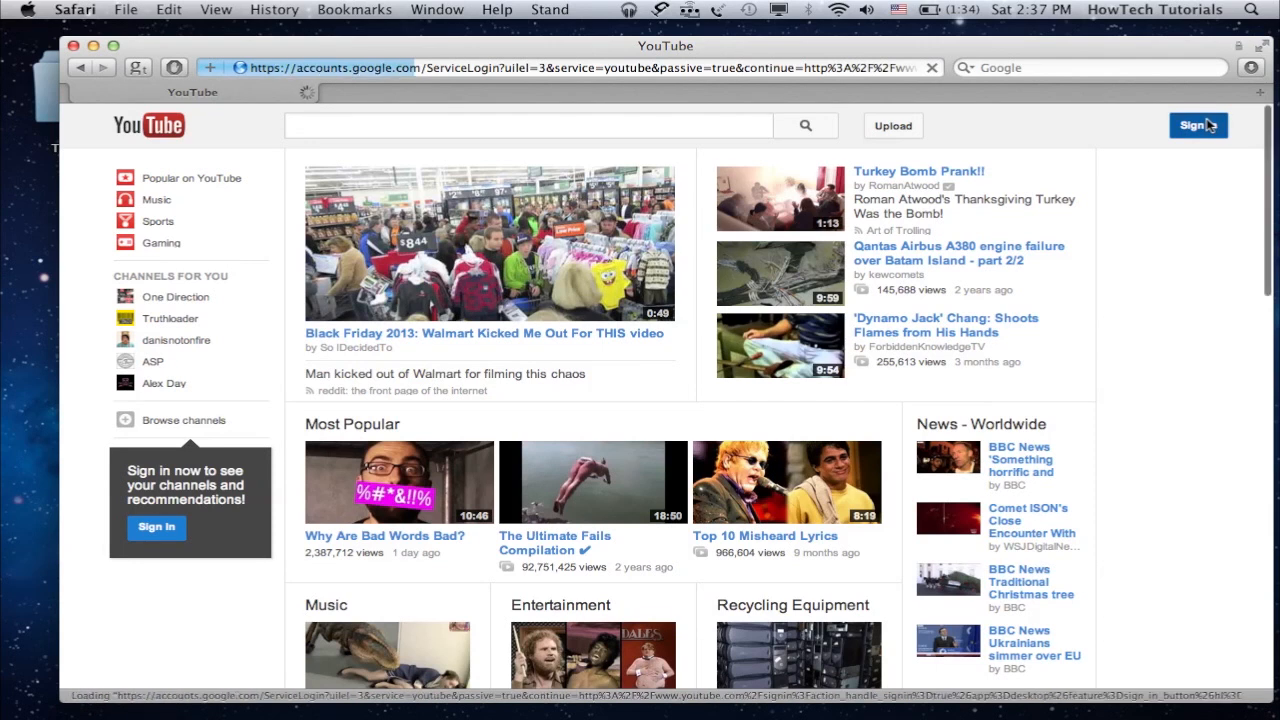
click(1198, 124)
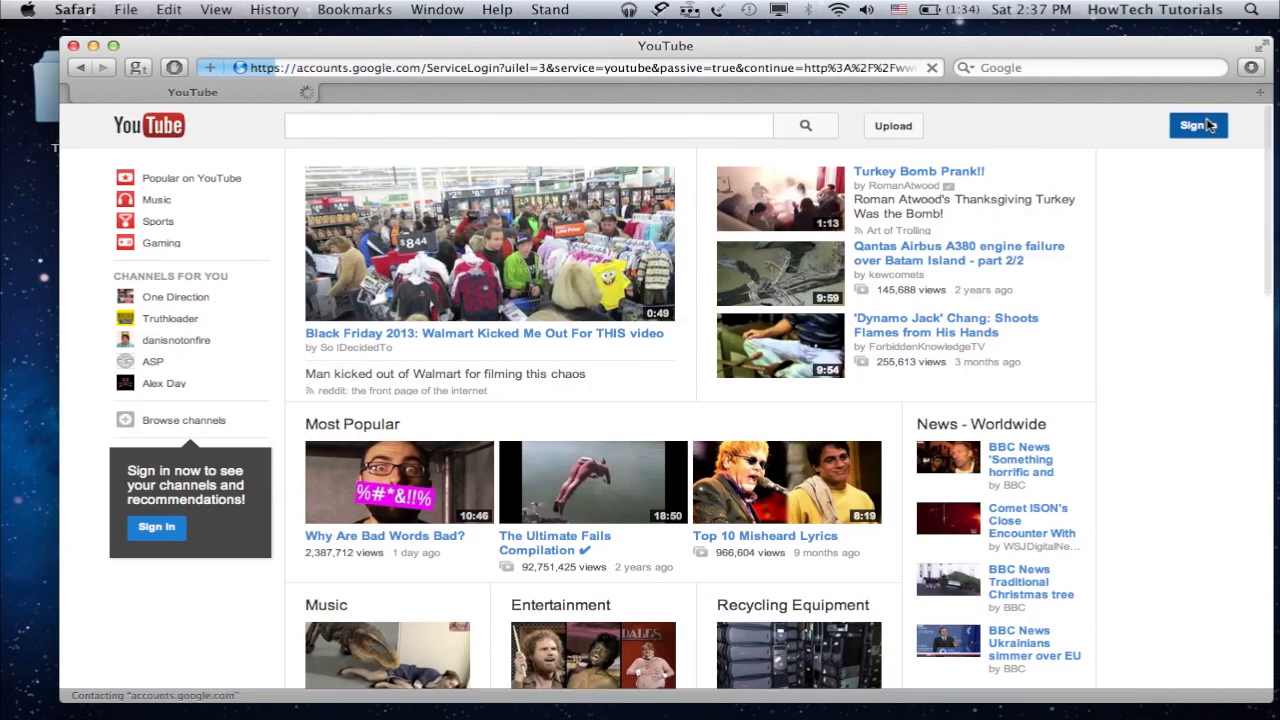
click(1198, 124)
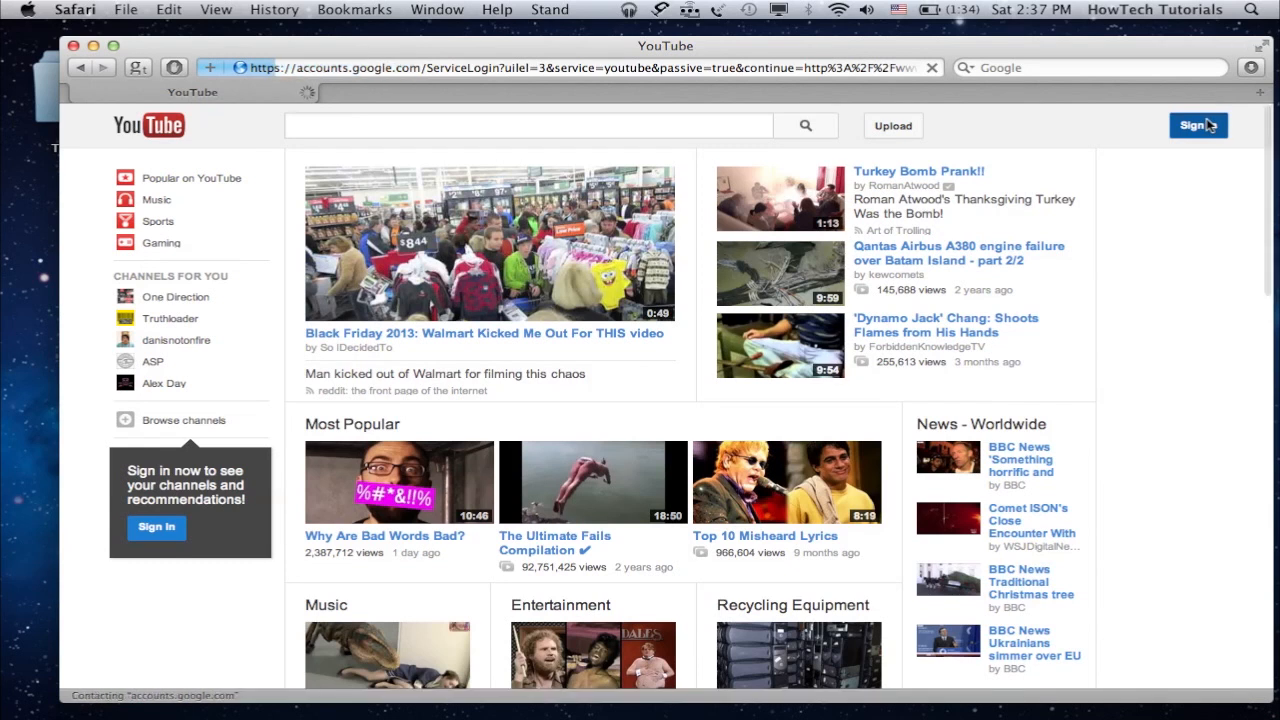
click(1198, 124)
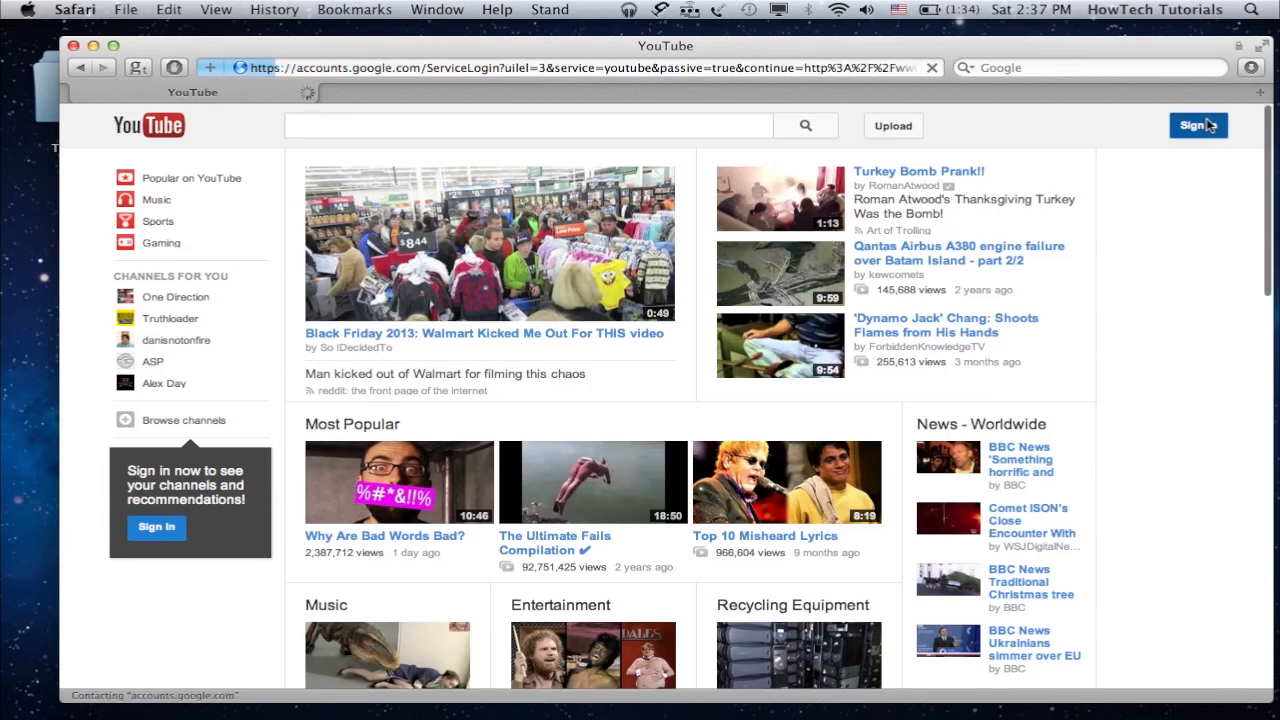
click(1196, 124)
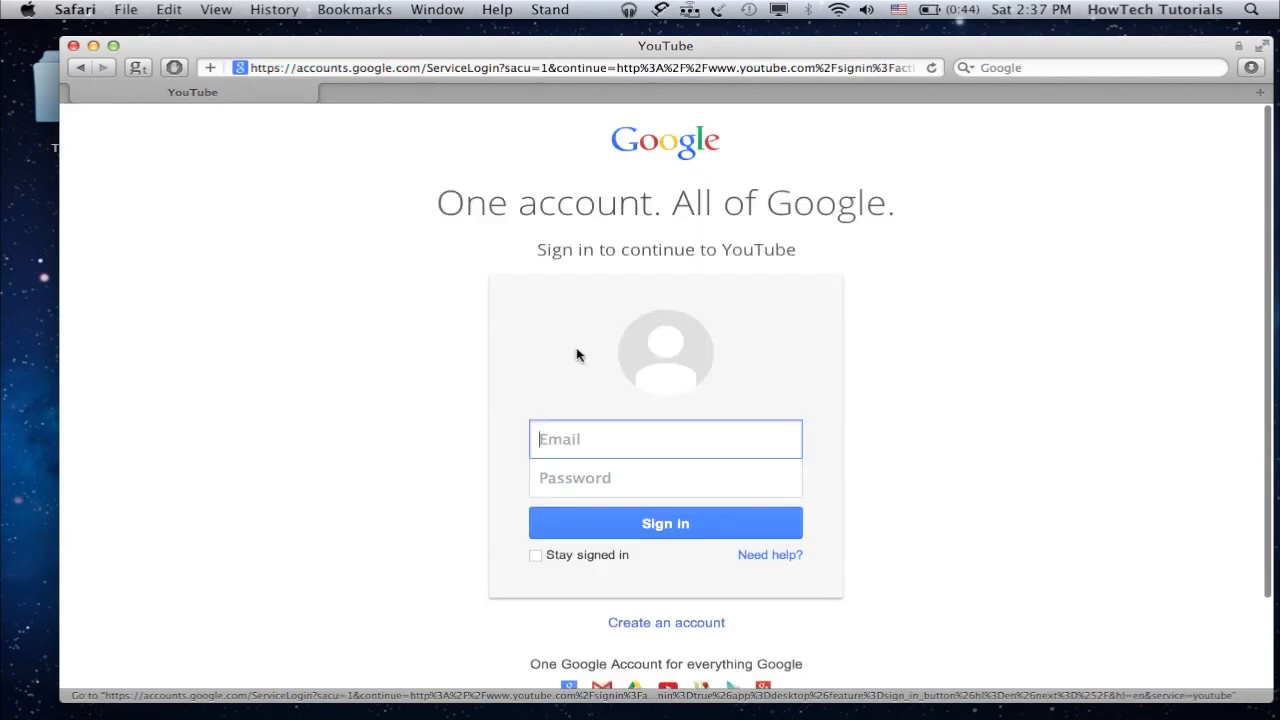
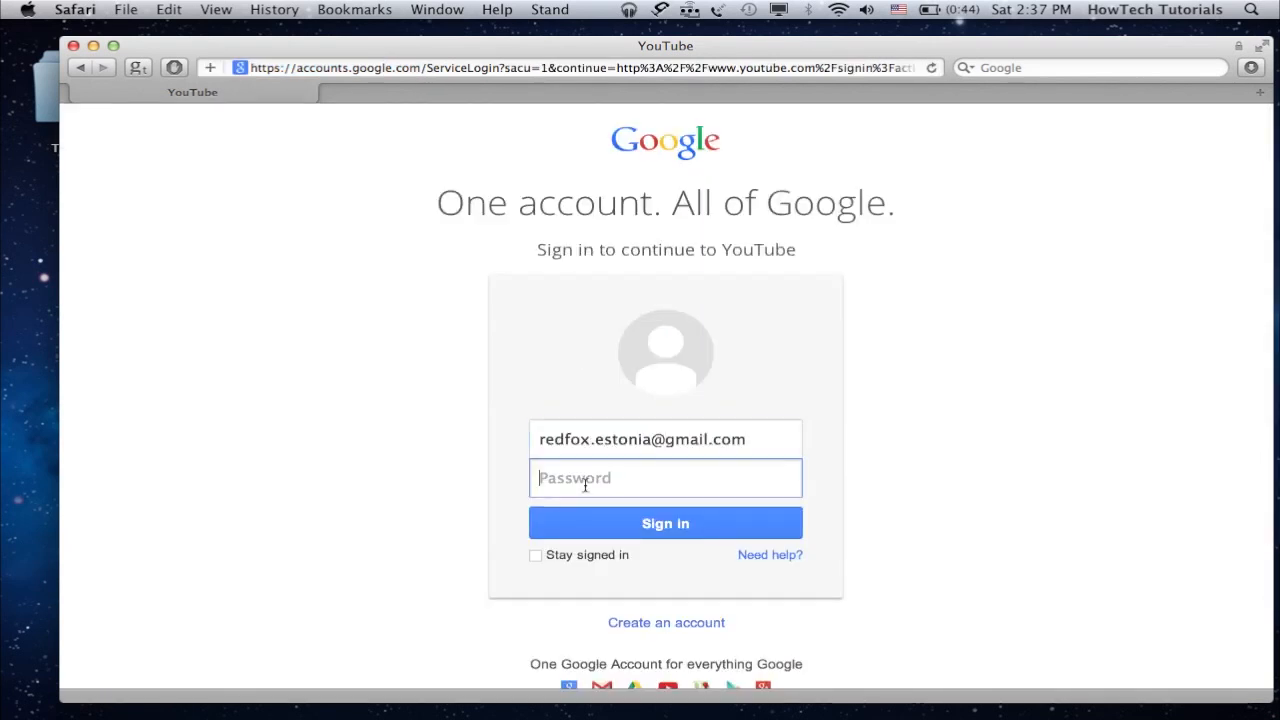
click(664, 524)
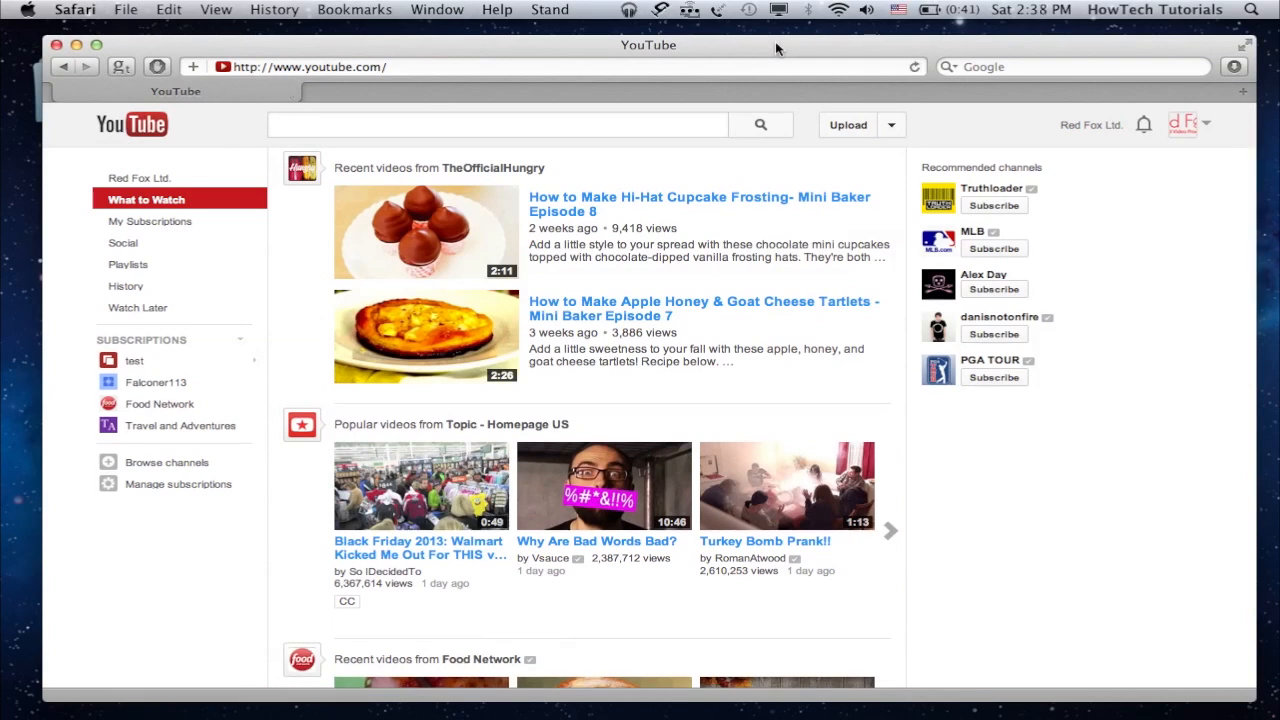
Search YouTube for 'hu' to find TheOfficialHungry channel.
click(500, 124)
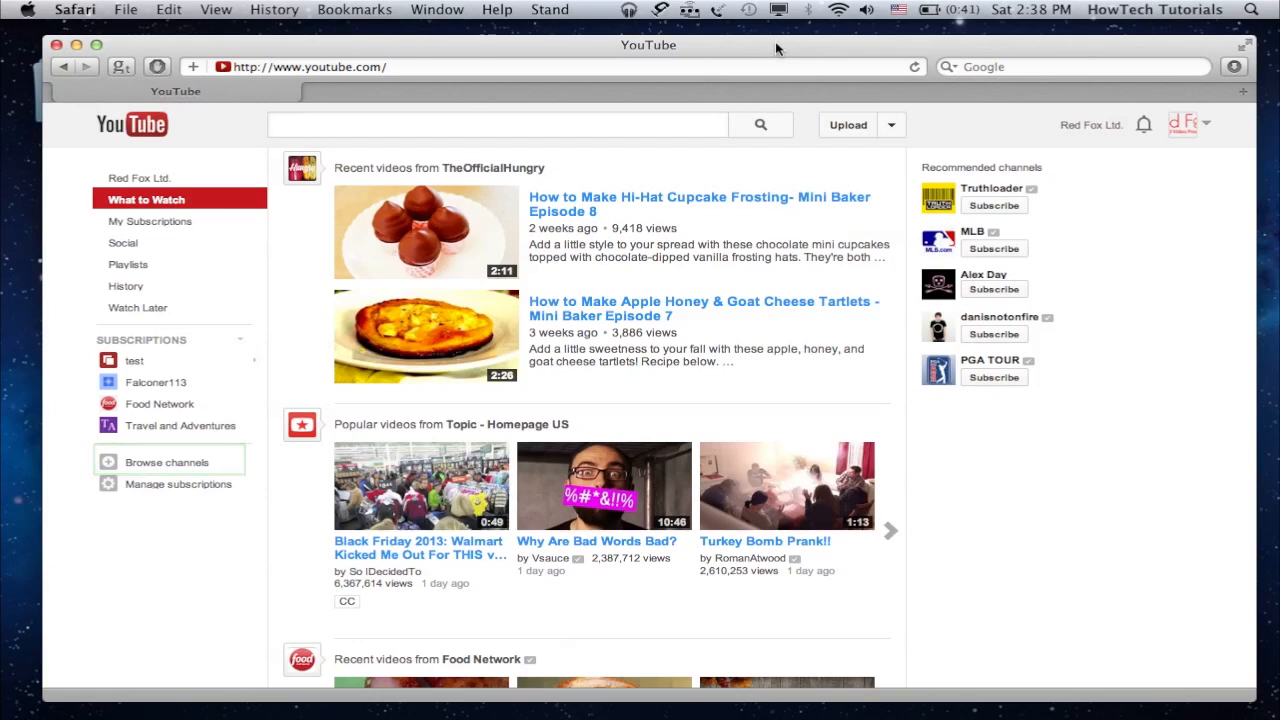
text(huungry)
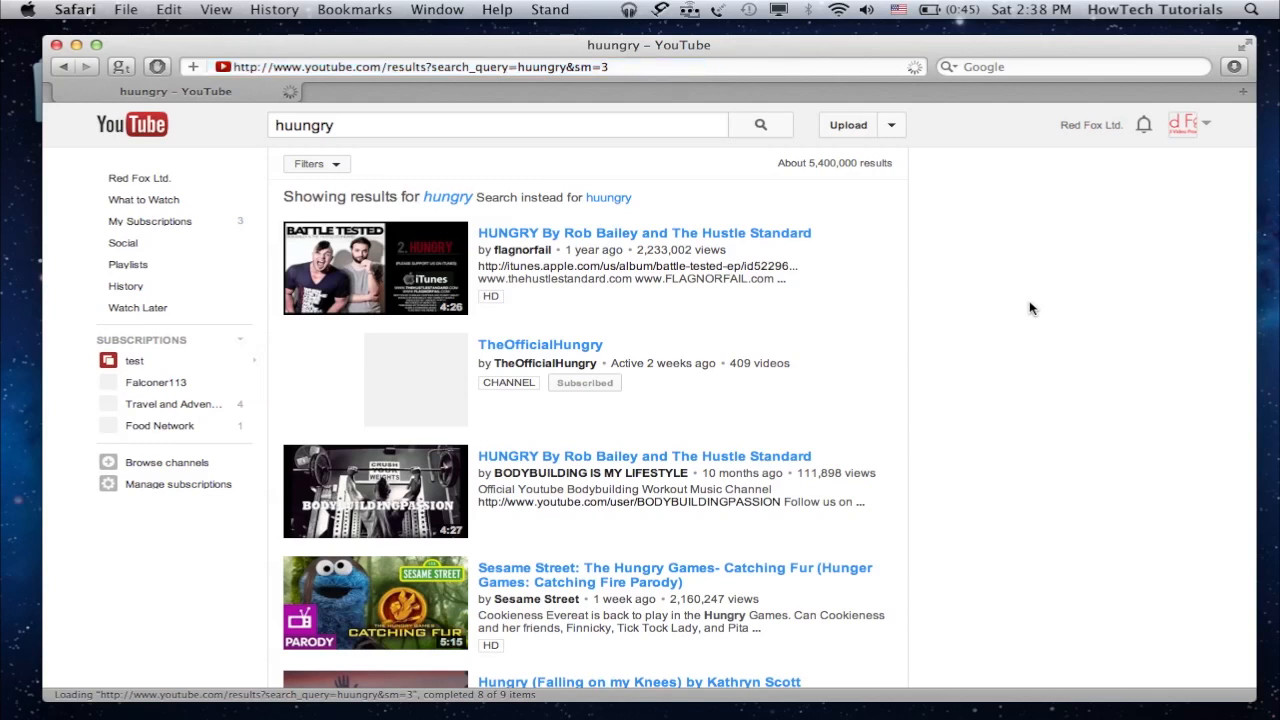
Subscribe to the Dude Food channel and head to the subscription manager.
click(540, 344)
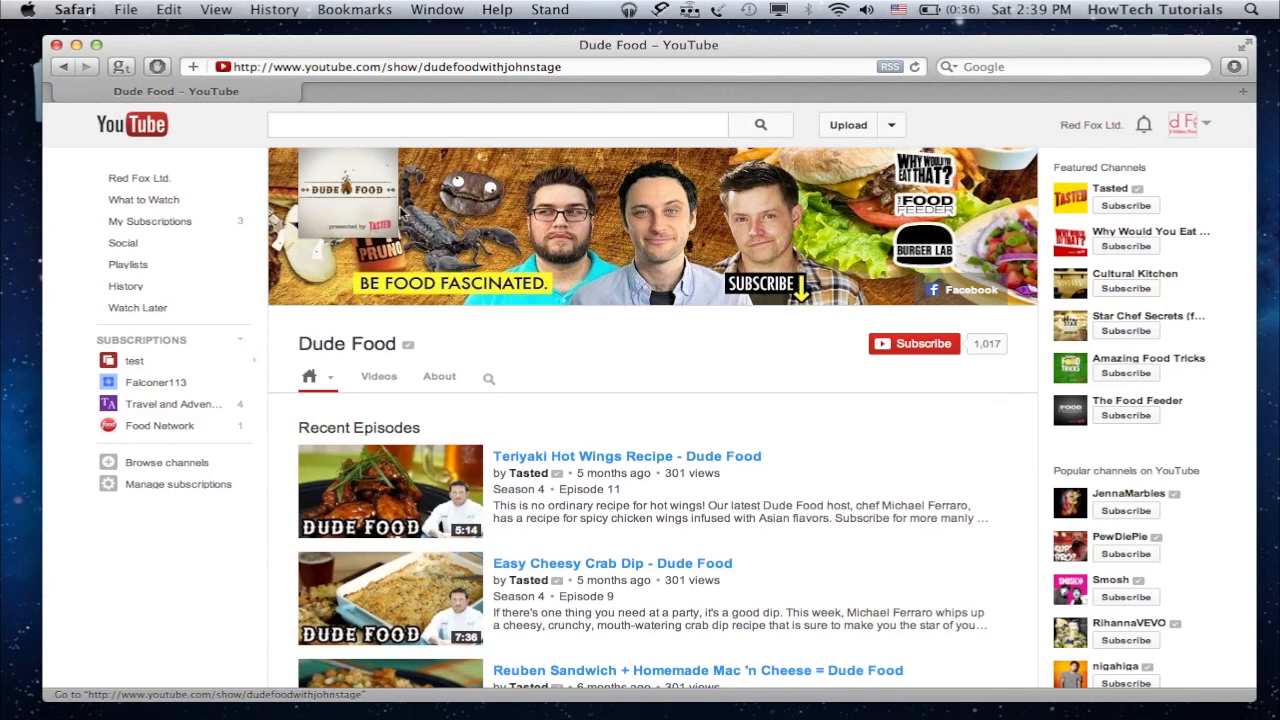
click(912, 344)
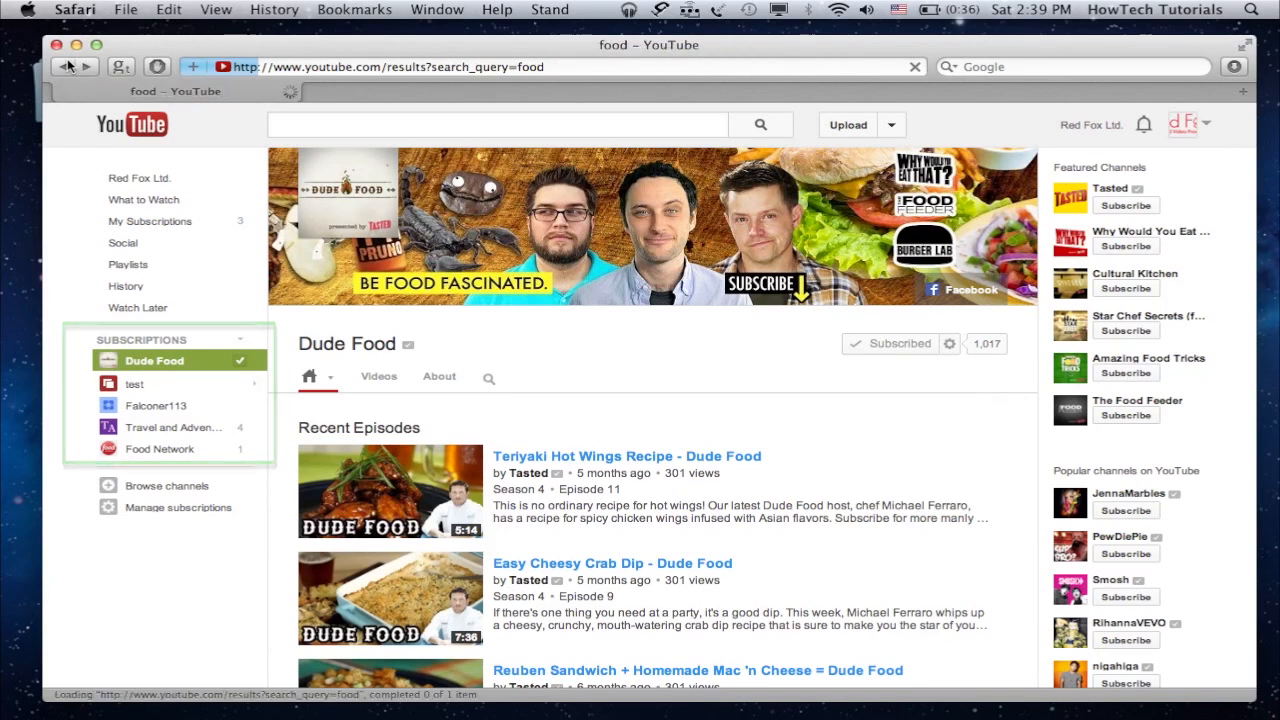
scroll(down, 3)
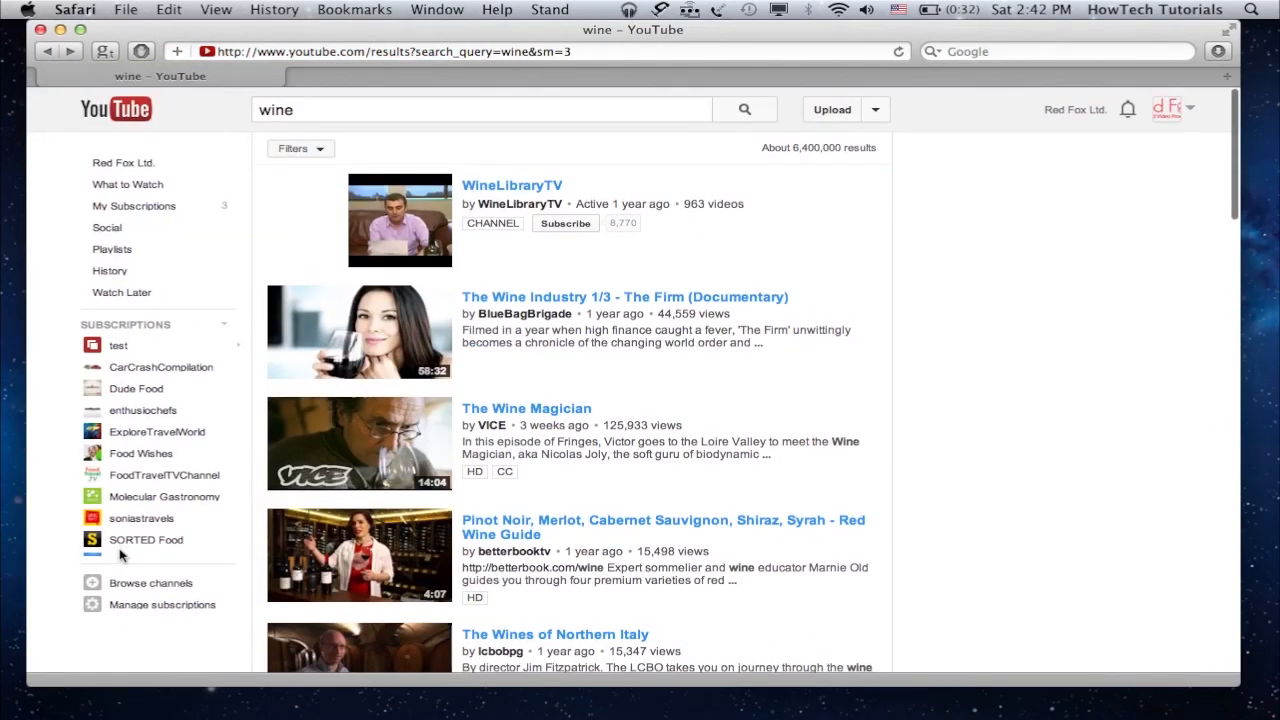
click(160, 604)
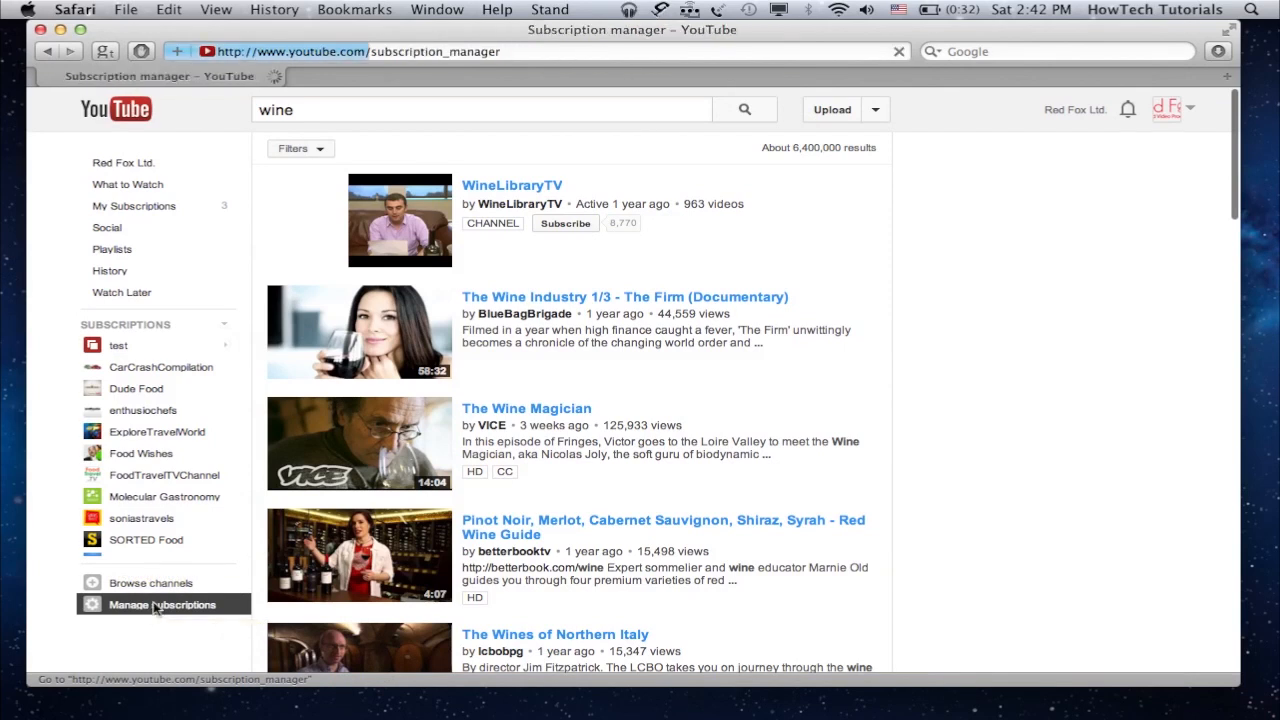
click(162, 604)
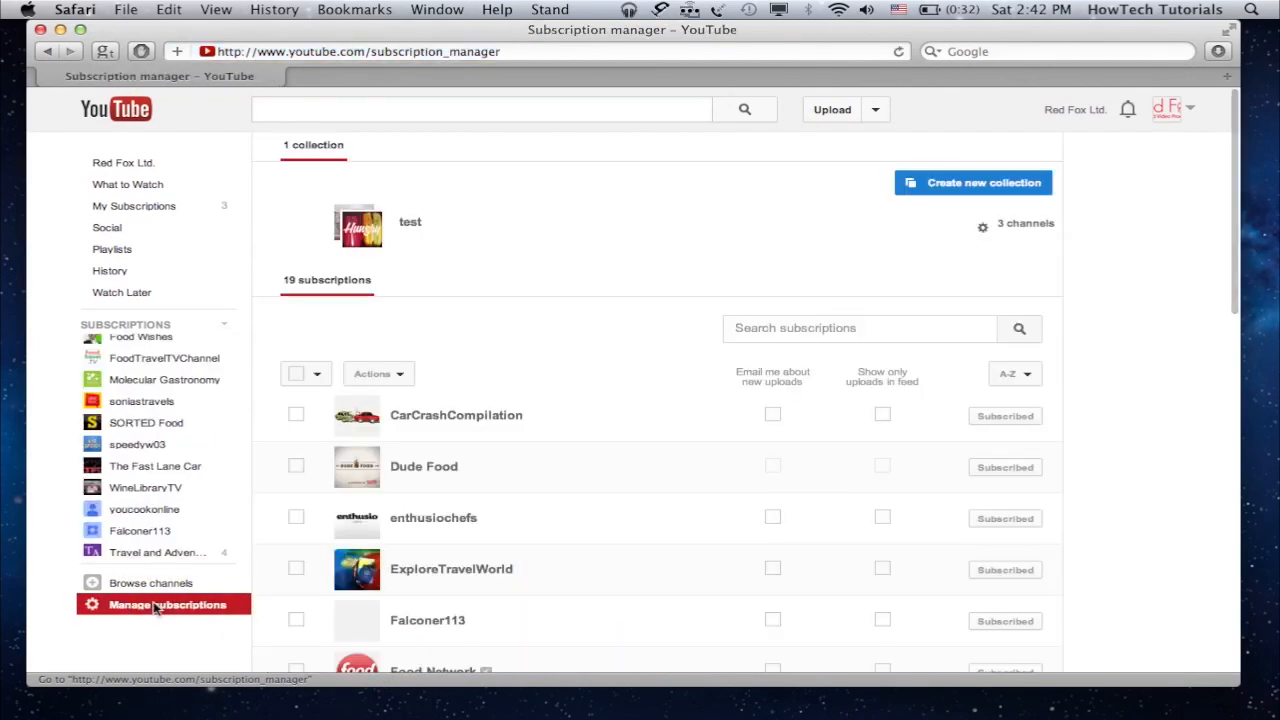
scroll(down, 3)
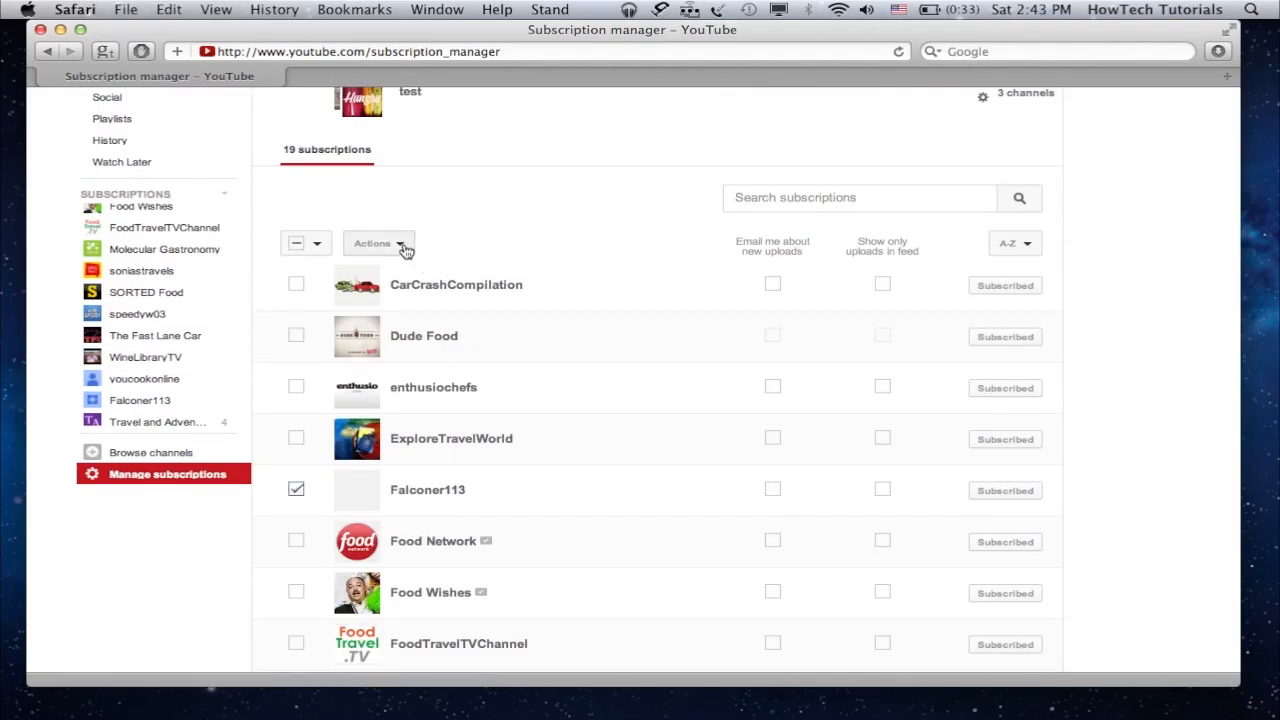
click(378, 244)
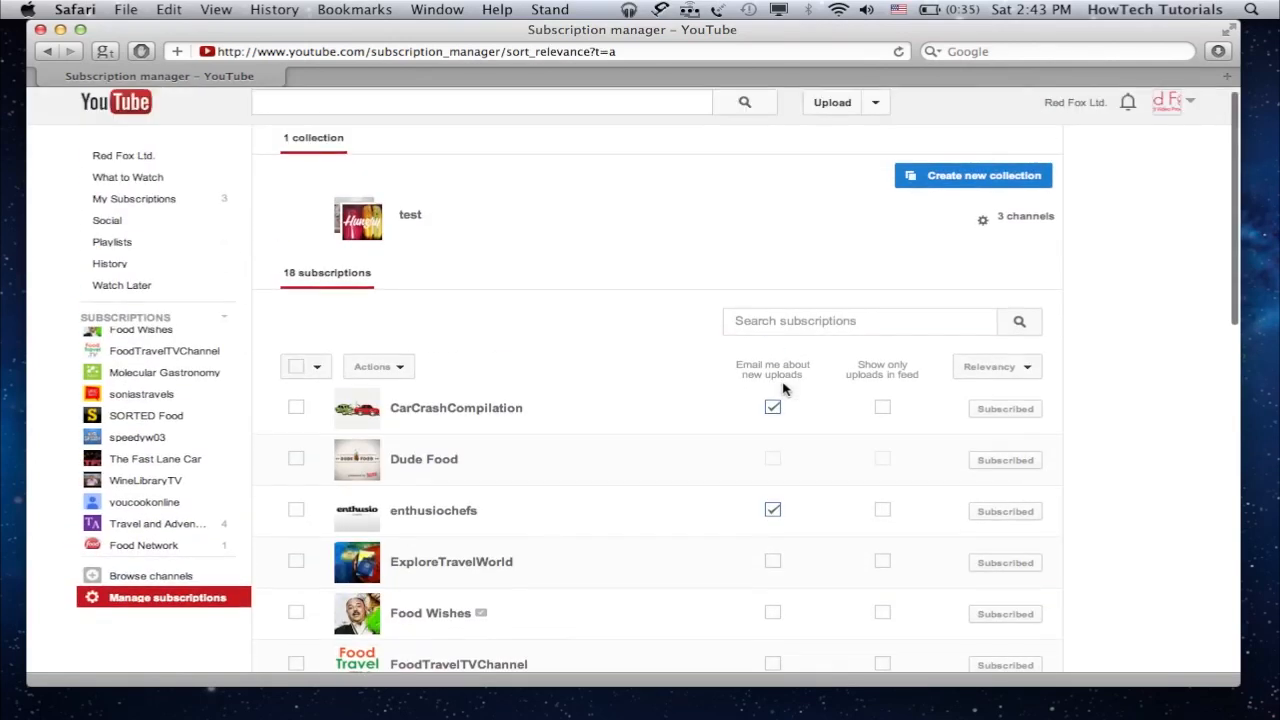
click(972, 176)
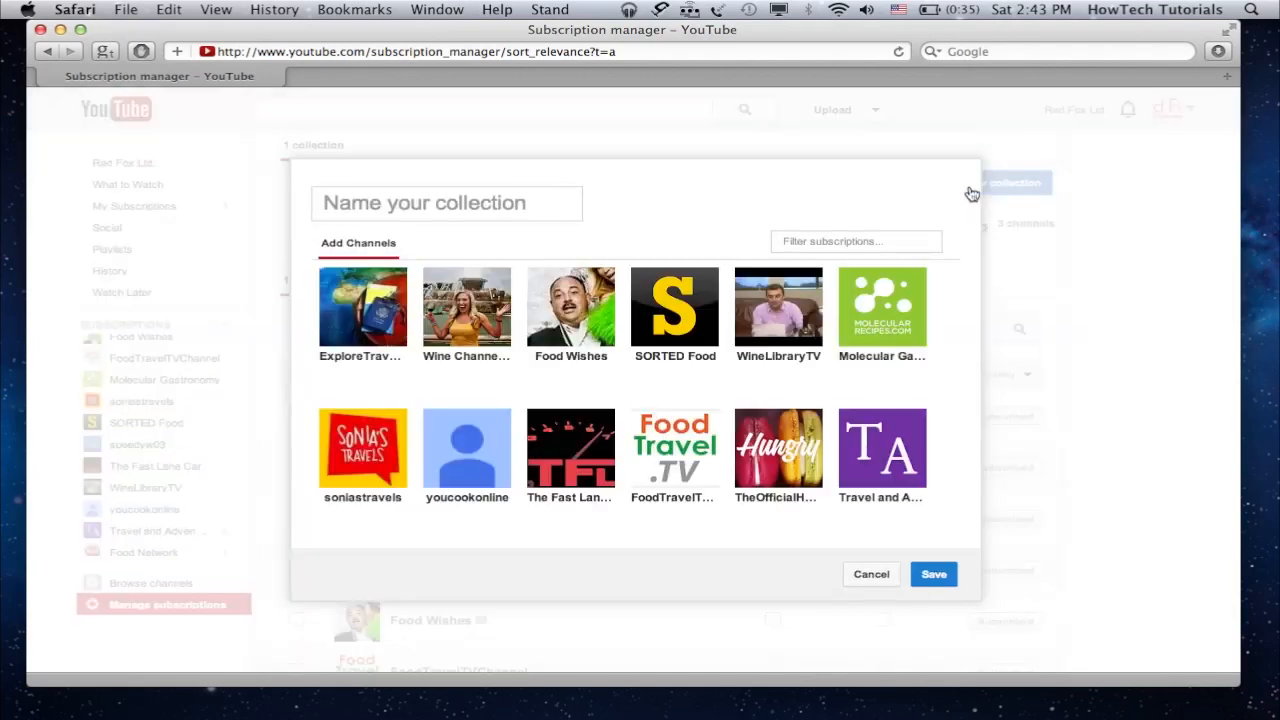
Name the collection 'Good and Wine' and add TheOfficialHungry to it.
click(446, 204)
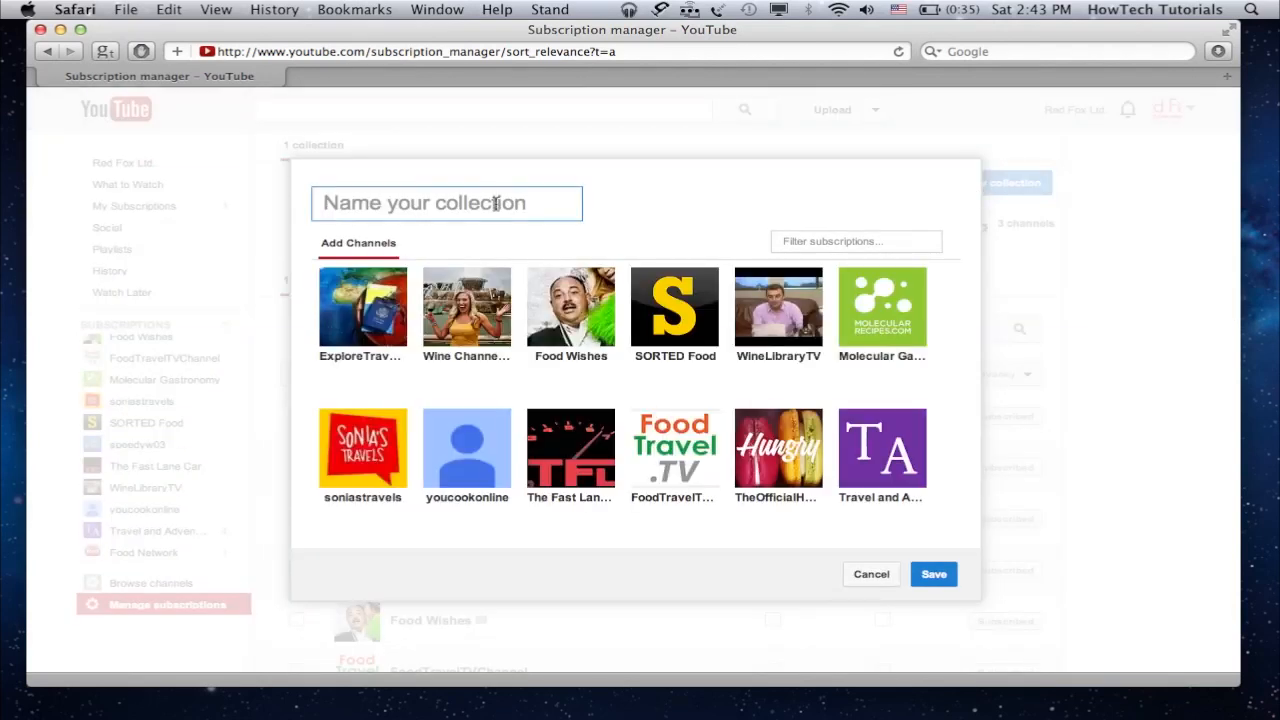
text(Good and Wine)
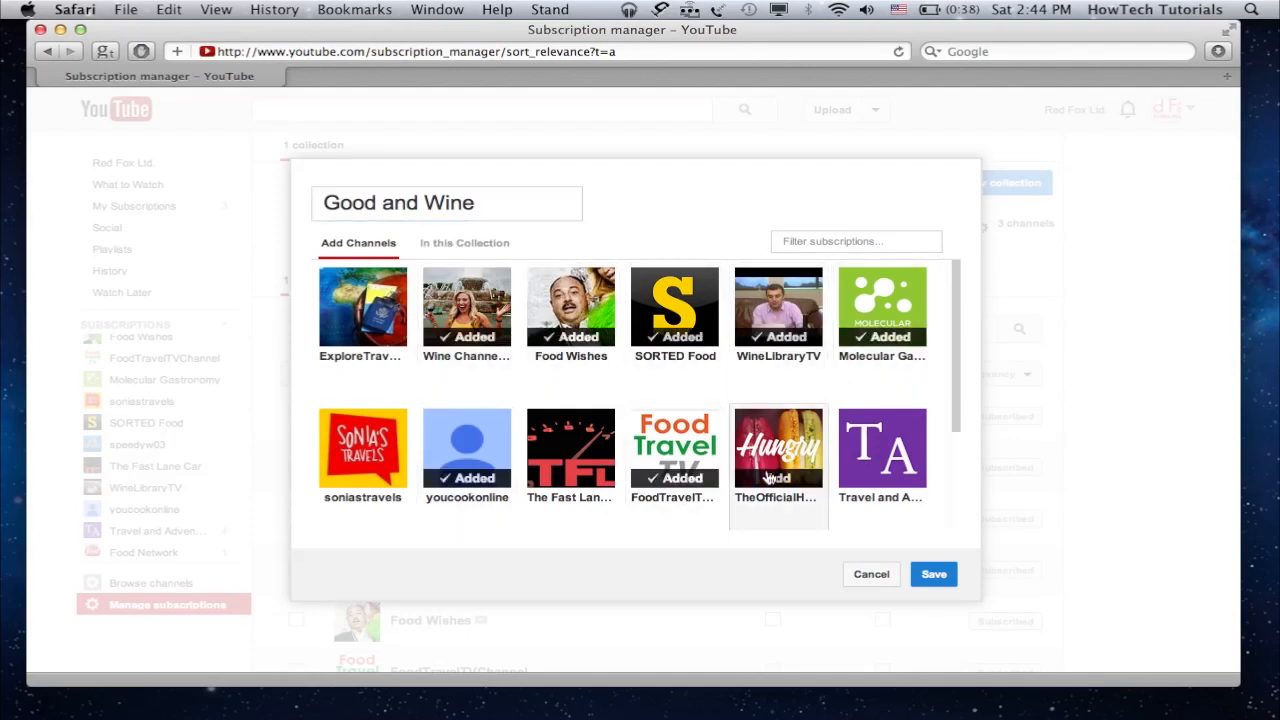
click(932, 572)
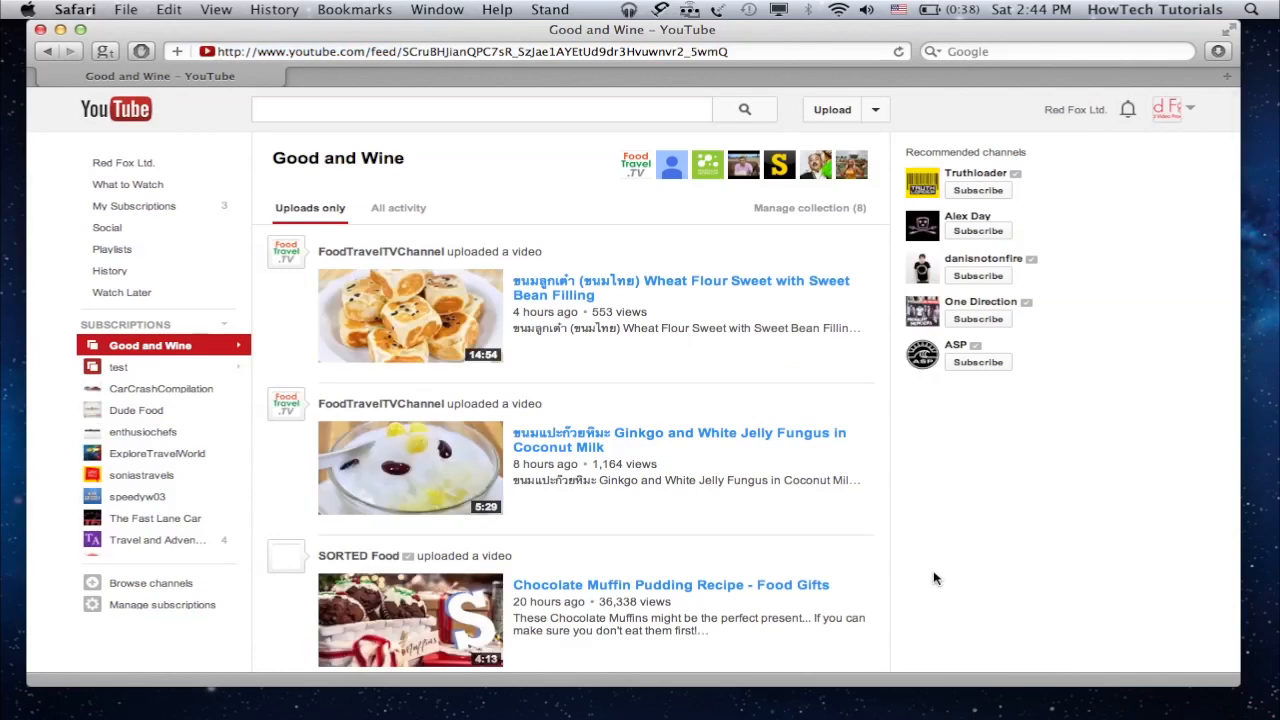
mouse_move(494, 176)
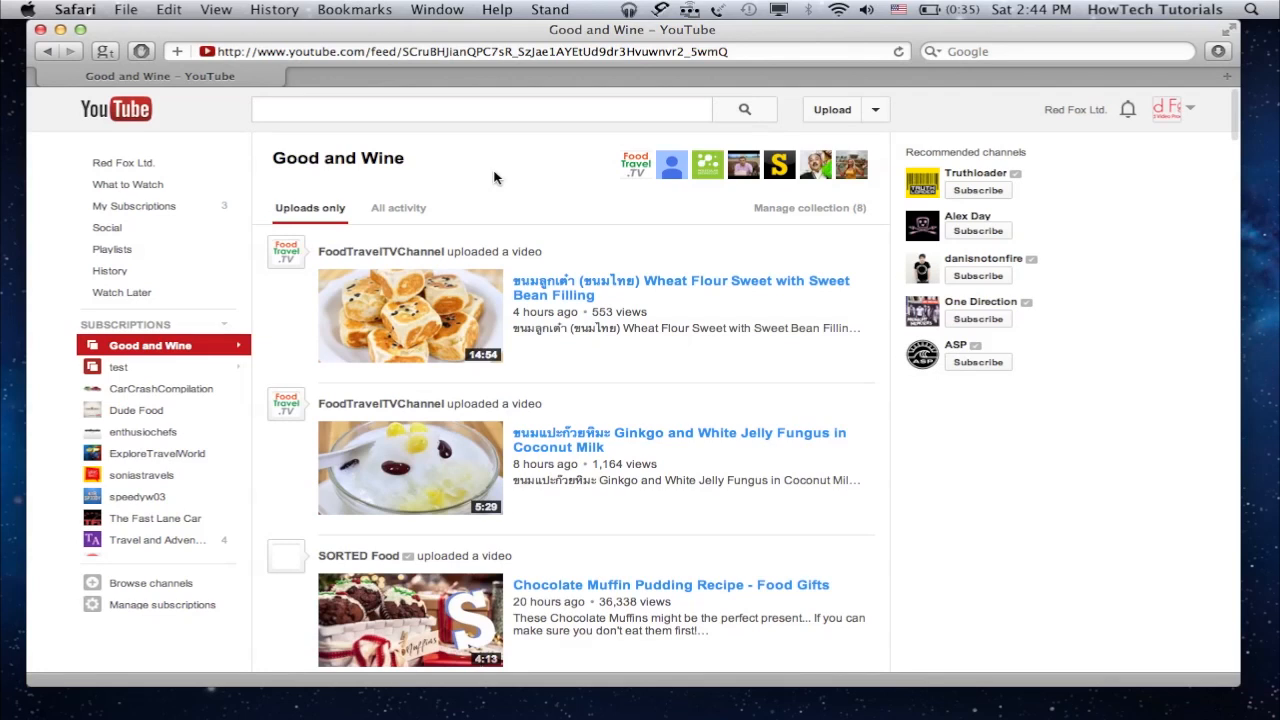
mouse_move(404, 222)
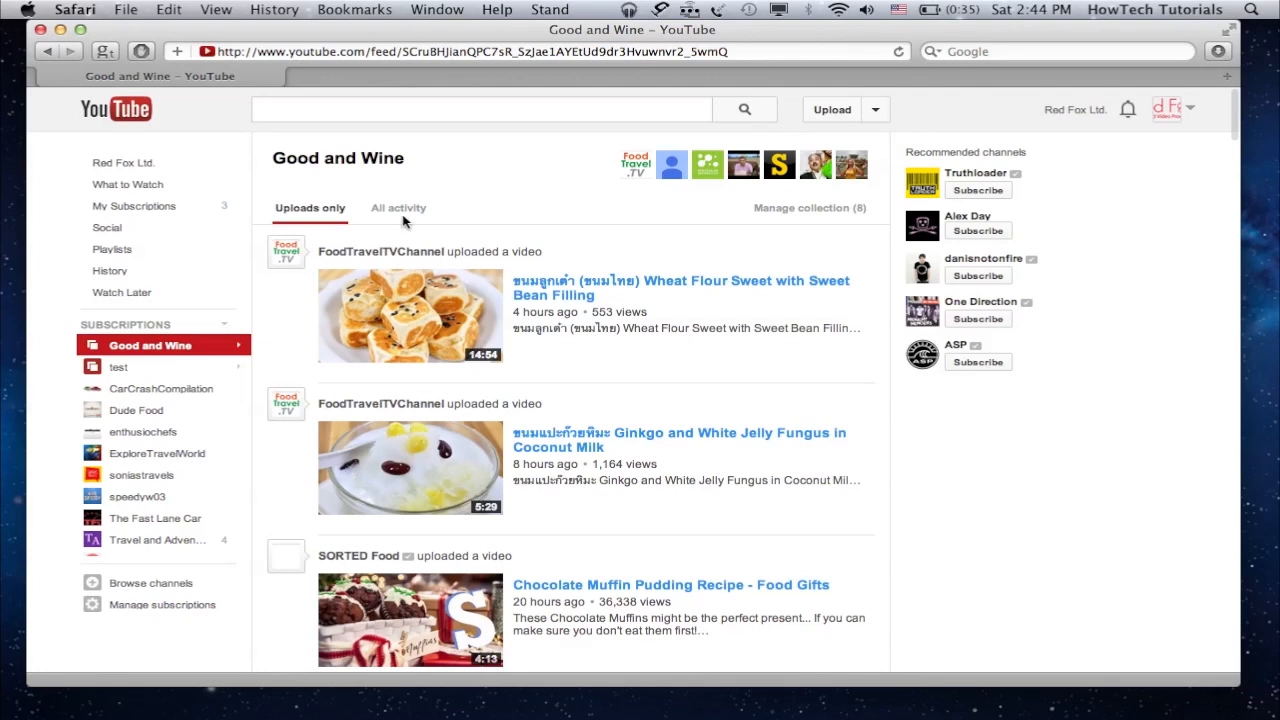
click(162, 604)
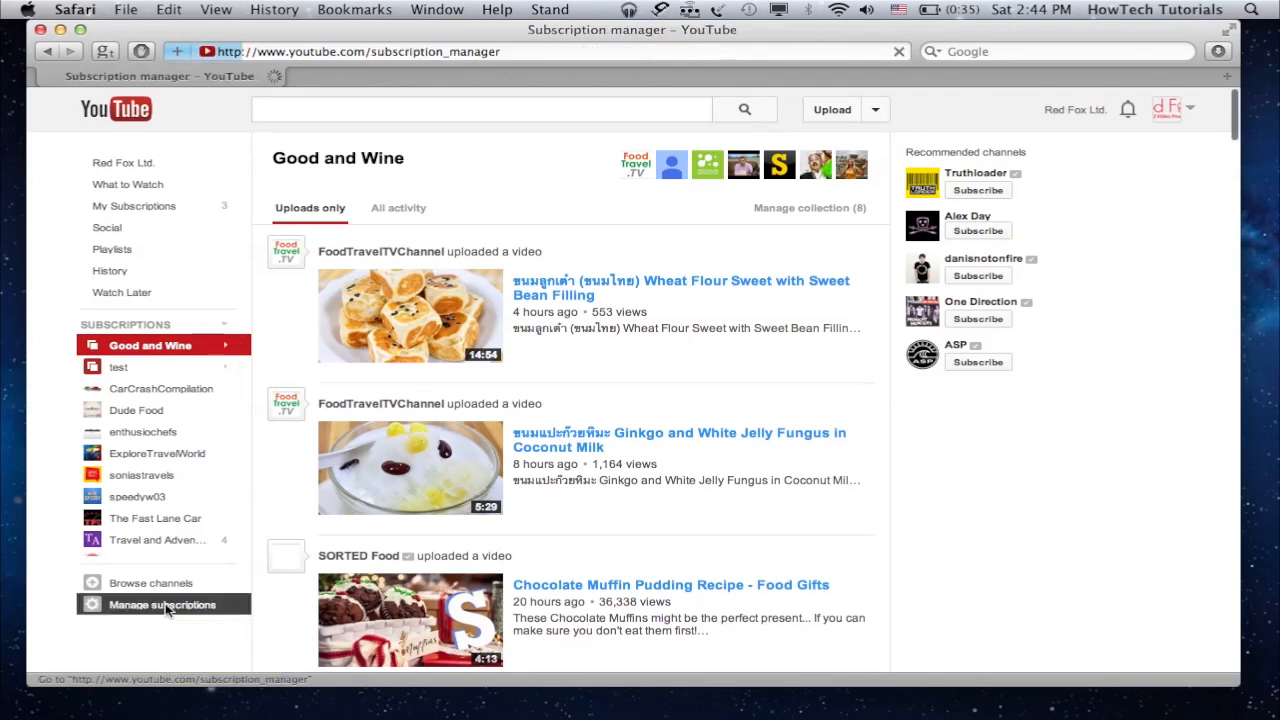
Create a second collection 'Travel' with Travel and Adventures, then pick a video.
click(162, 604)
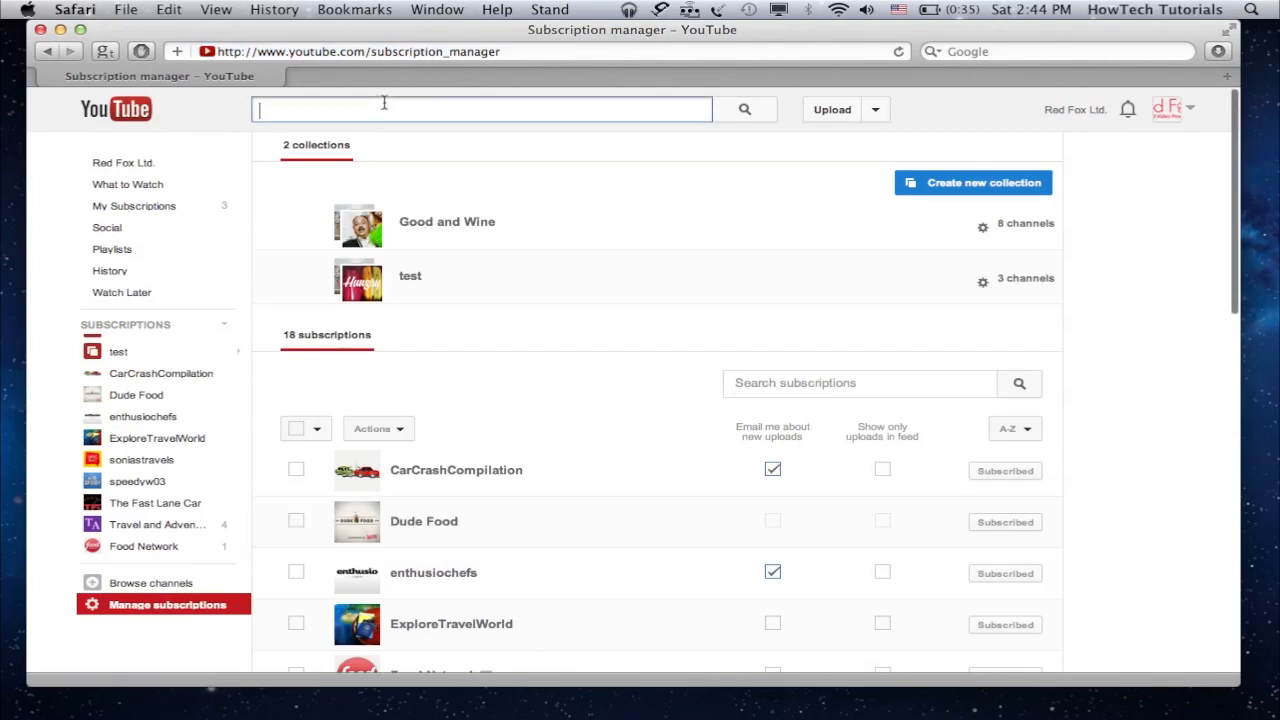
click(972, 182)
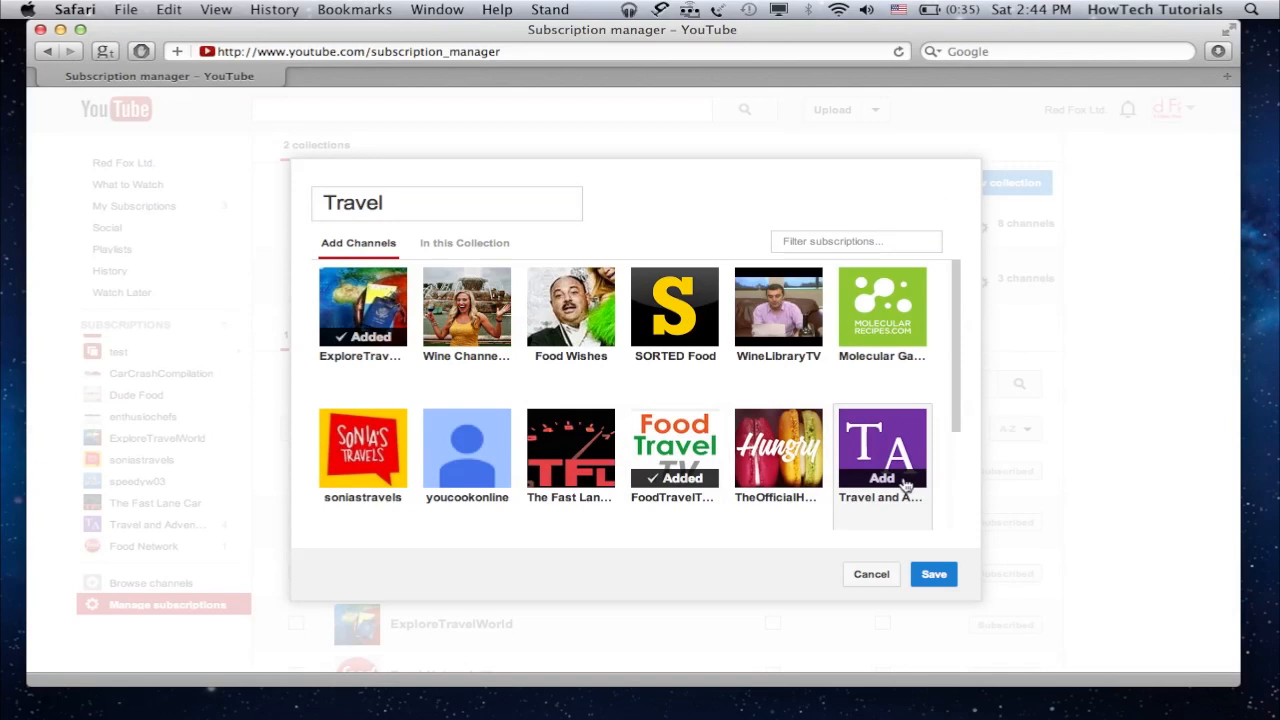
click(932, 572)
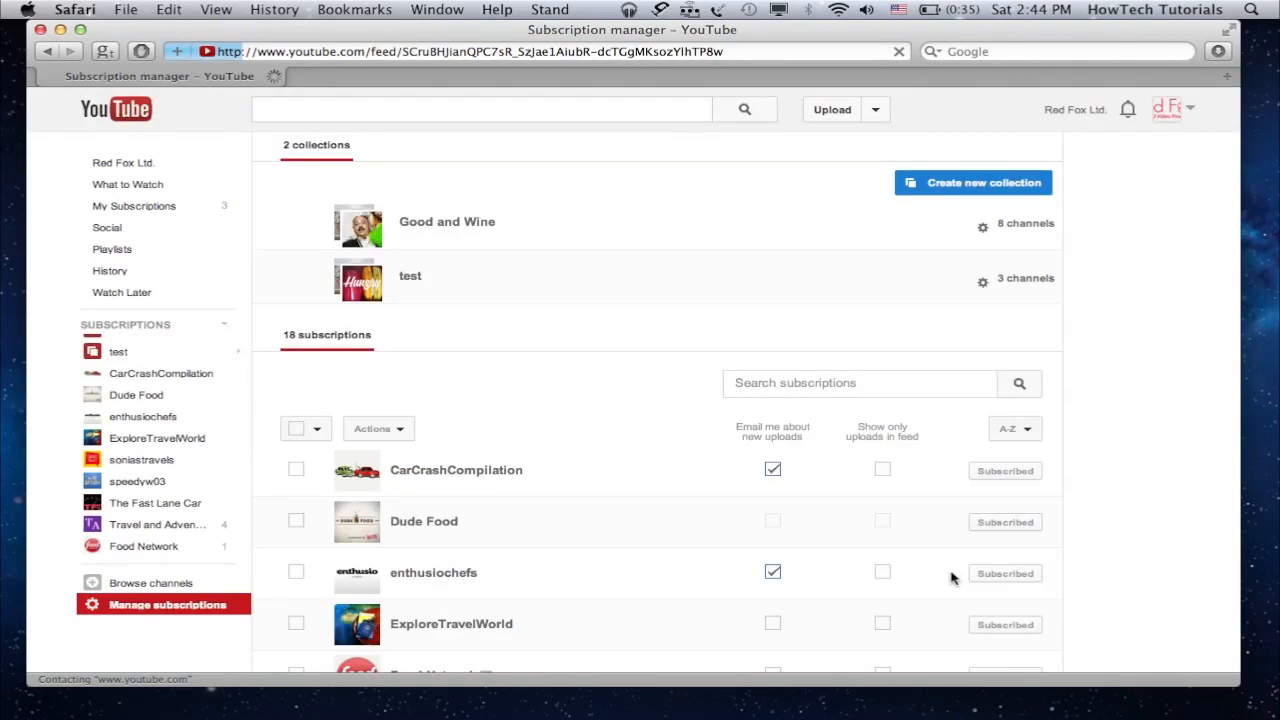
click(124, 410)
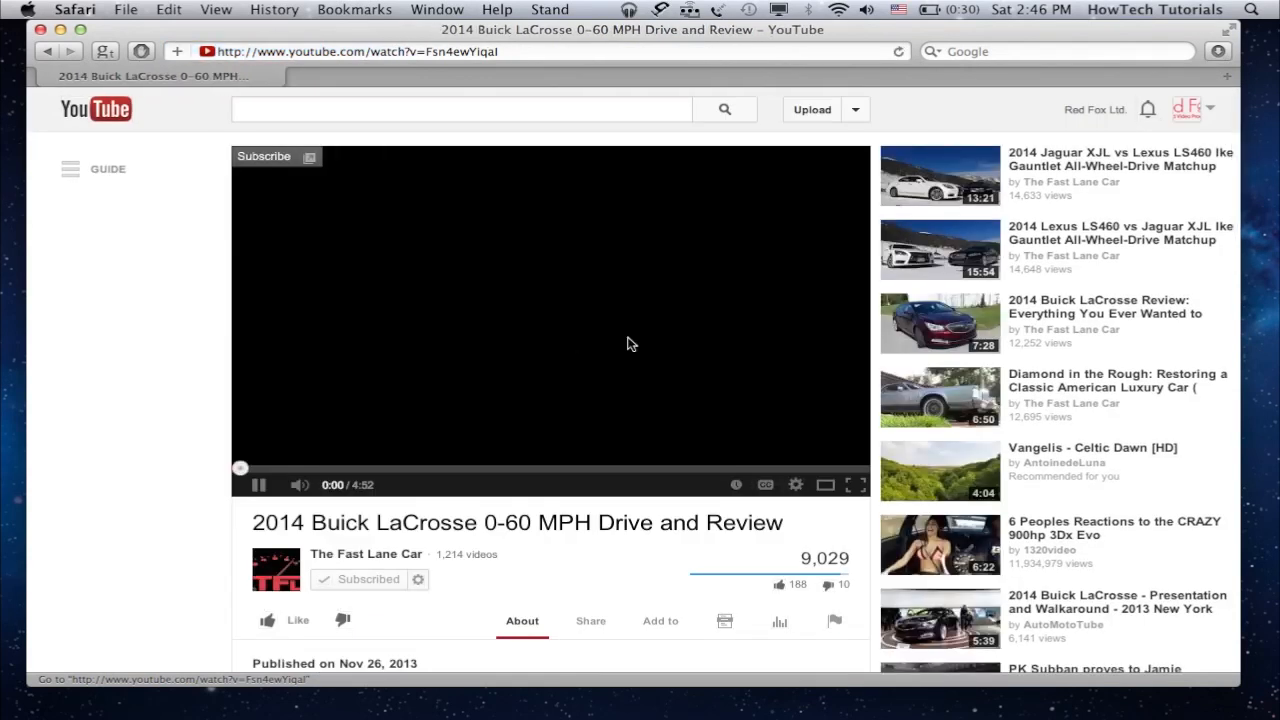
Start the Buick LaCrosse review video before closing Safari.
click(258, 484)
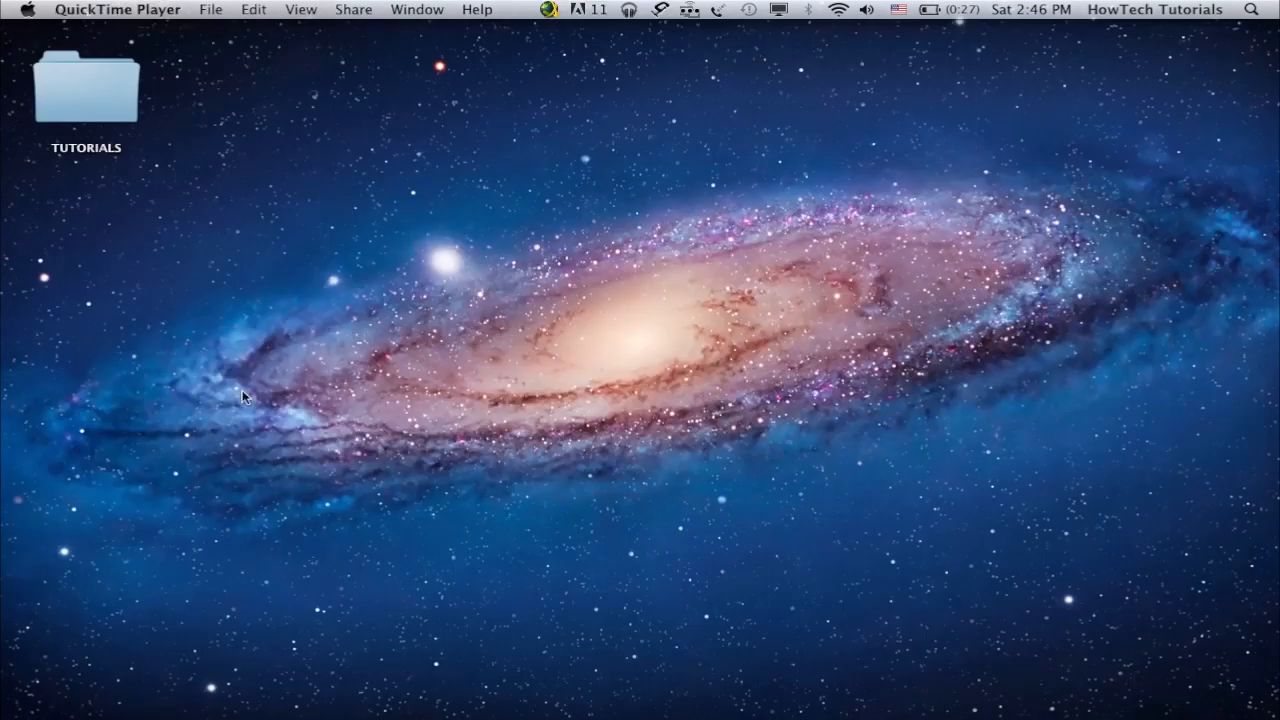
mouse_move(240, 150)
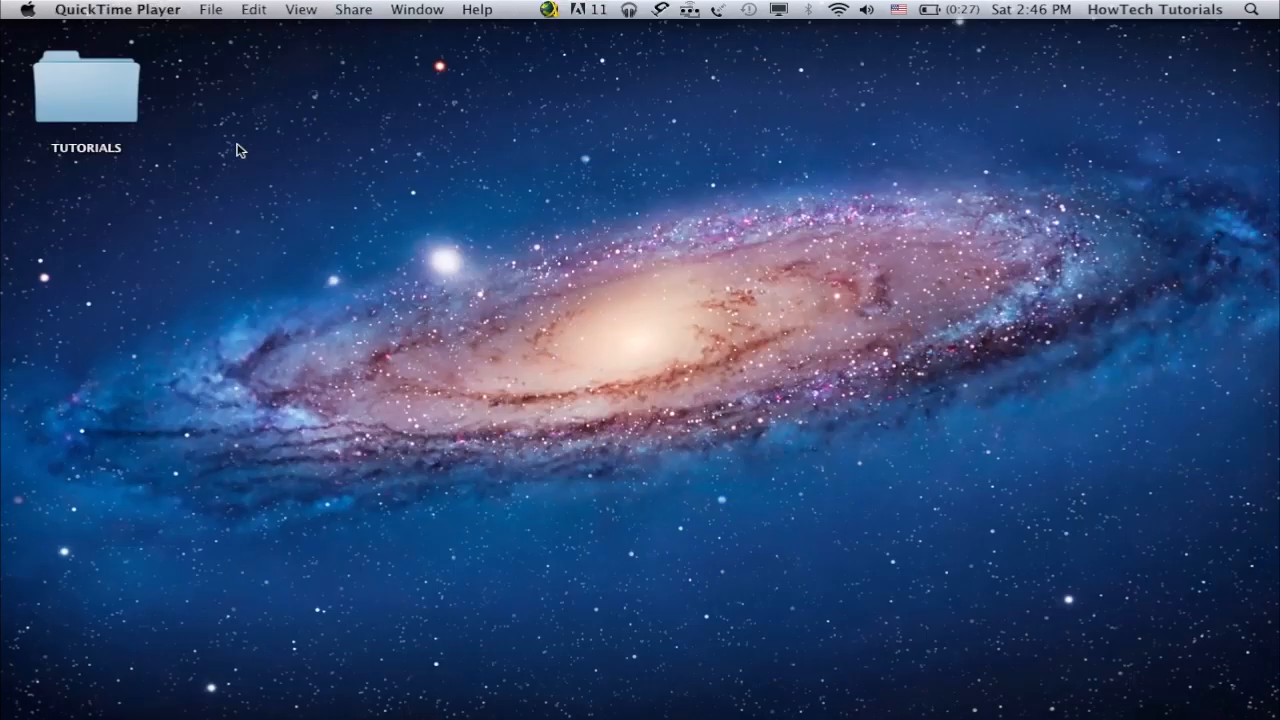